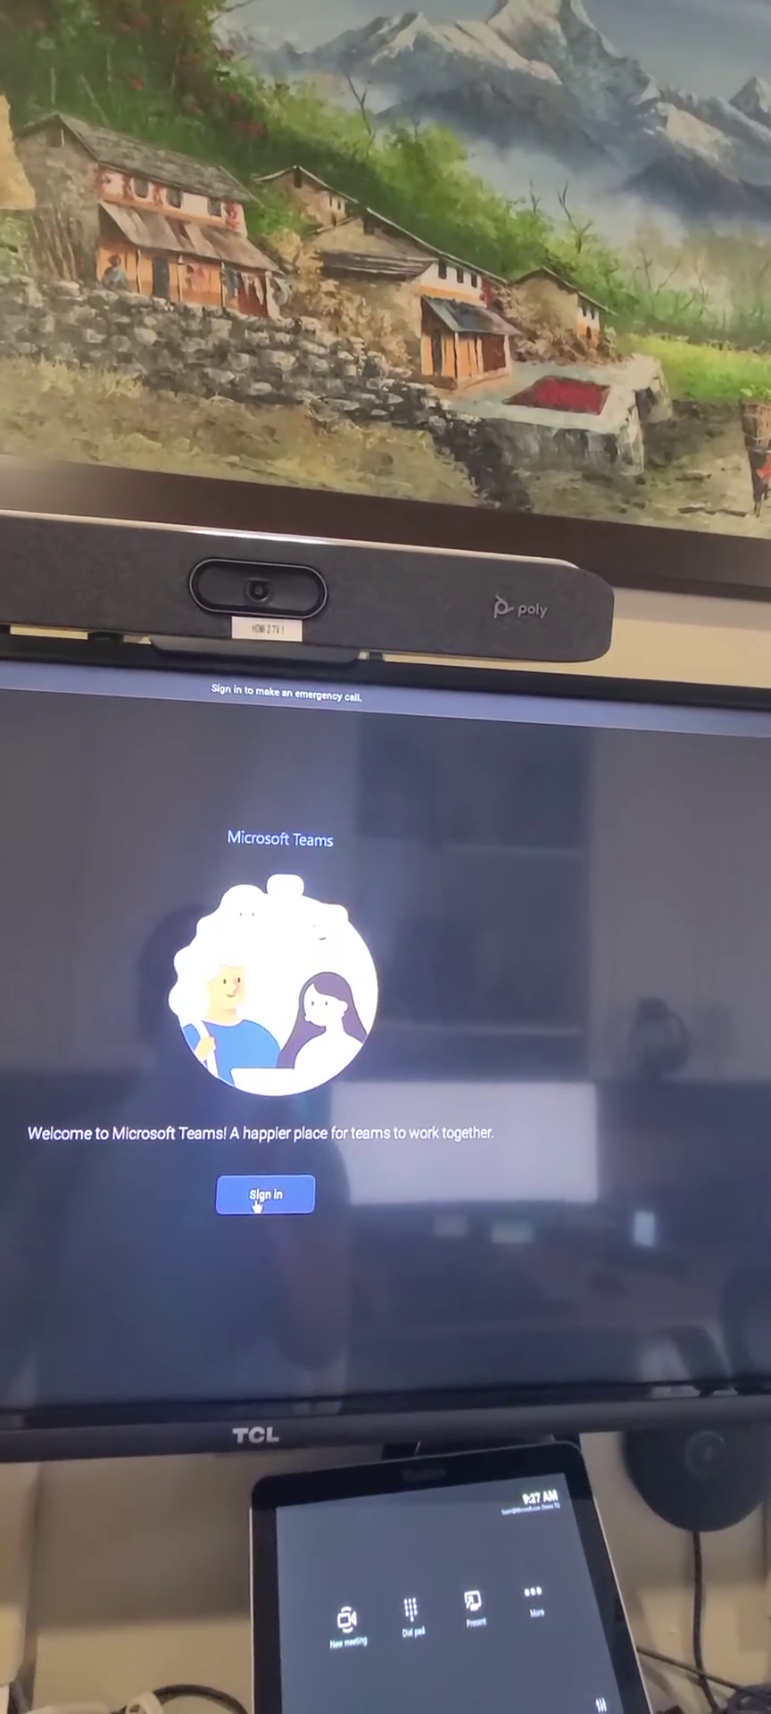
Sign in from the Teams Rooms welcome screen to reach the Microsoft account sign-in form
left_click(265, 1194)
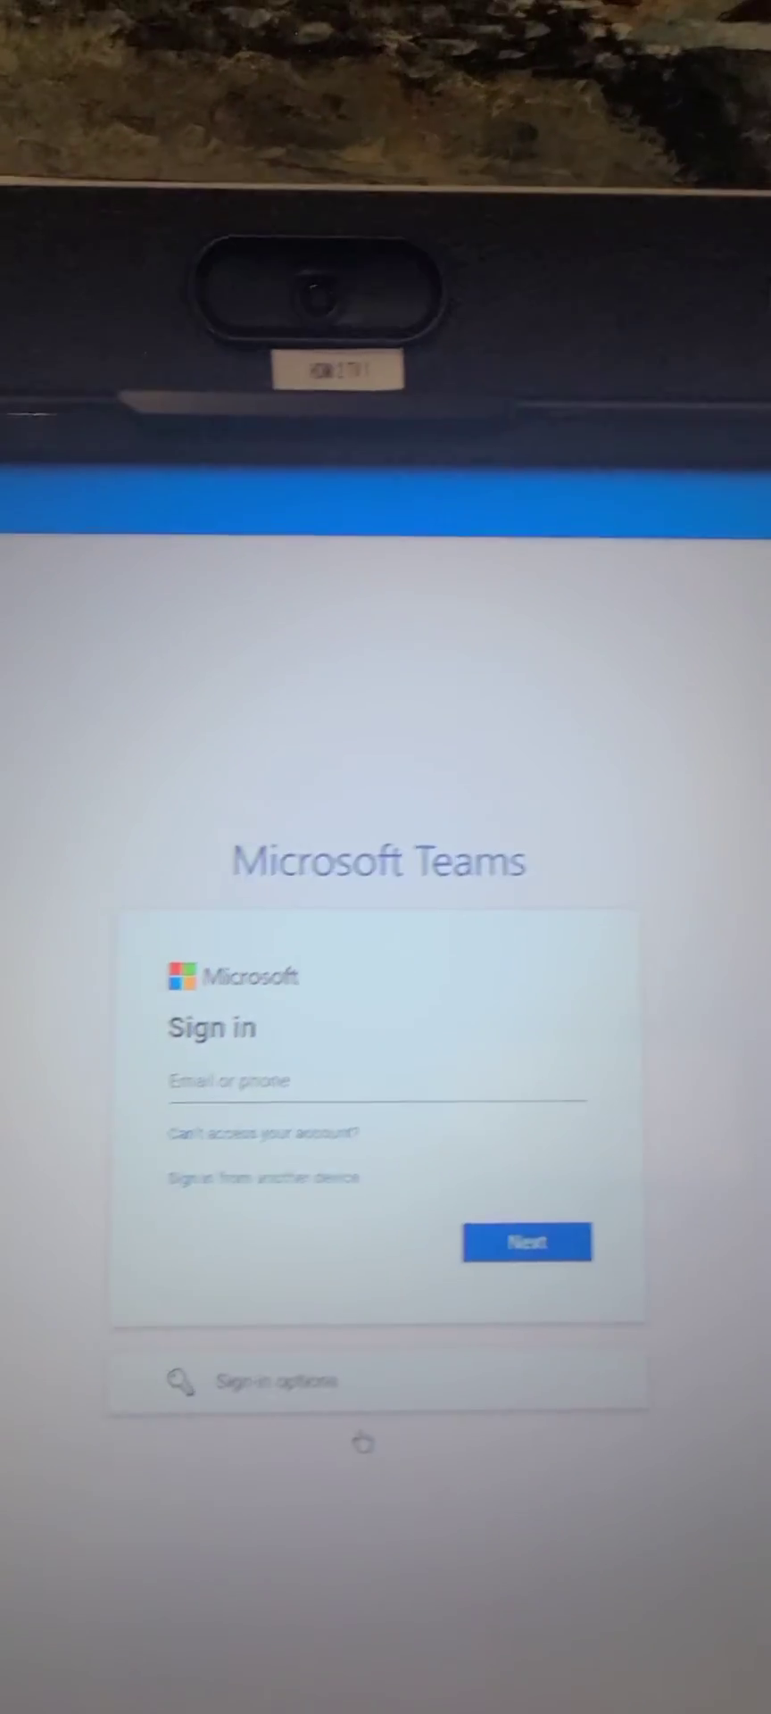